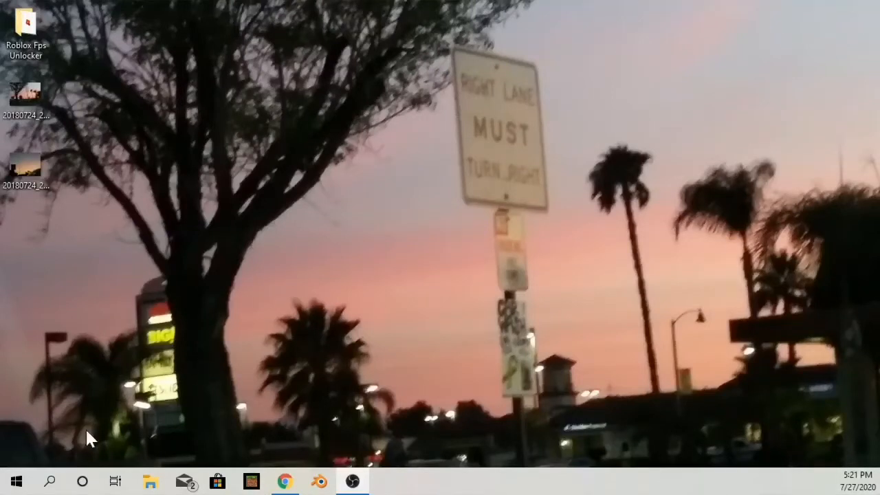
# Step: Launch the Roblox Windows 10 app from the taskbar
pyautogui.click(49, 481)
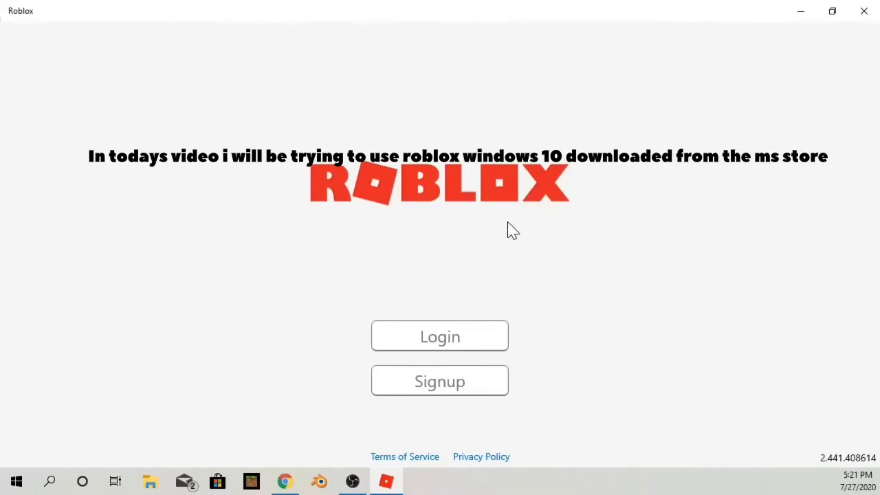
# Step: Log in with username 'offic…' and password, then enter the emailed verification code
pyautogui.click(440, 335)
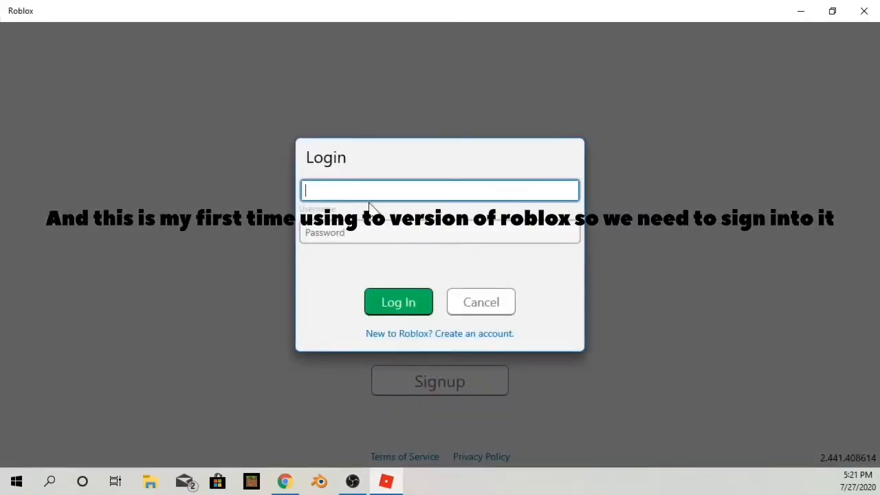
pyautogui.write('official_drchic0')
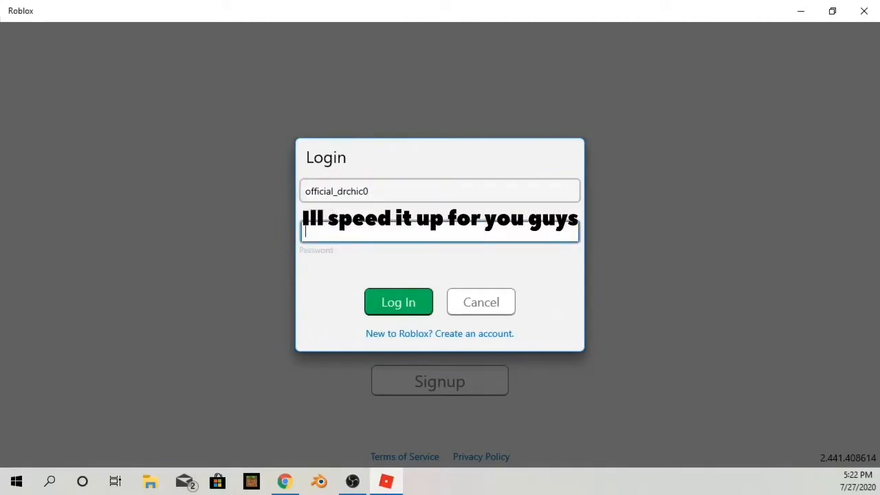
pyautogui.click(398, 302)
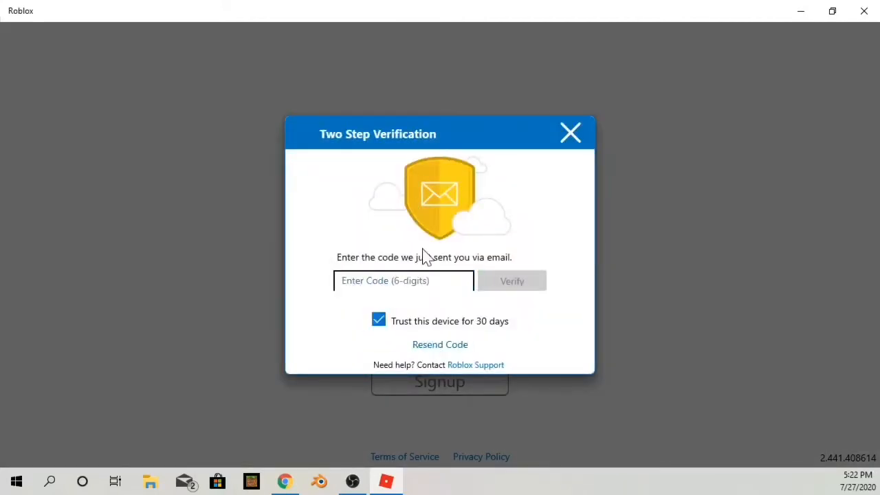
pyautogui.click(403, 280)
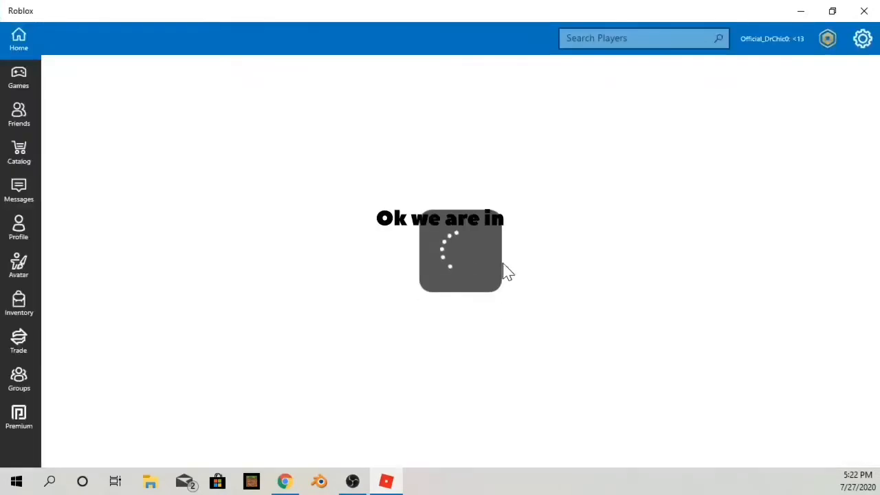
pyautogui.moveTo(649, 228)
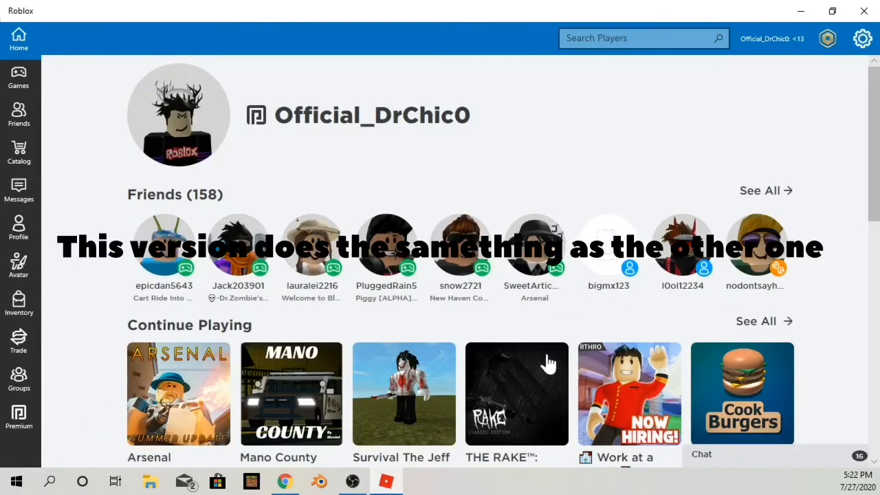
# Step: Scroll down the home feed past Continue Playing and Recommended to Favorites
pyautogui.scroll(-3)
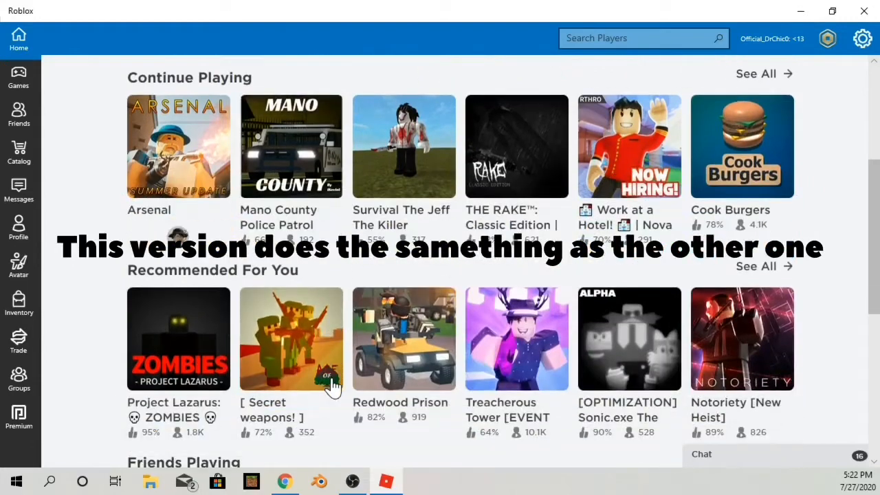
pyautogui.scroll(-3)
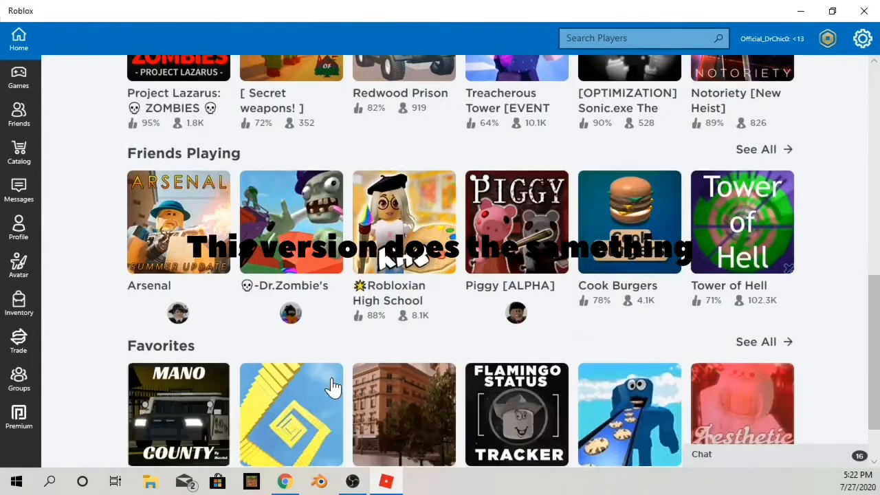
pyautogui.scroll(-3)
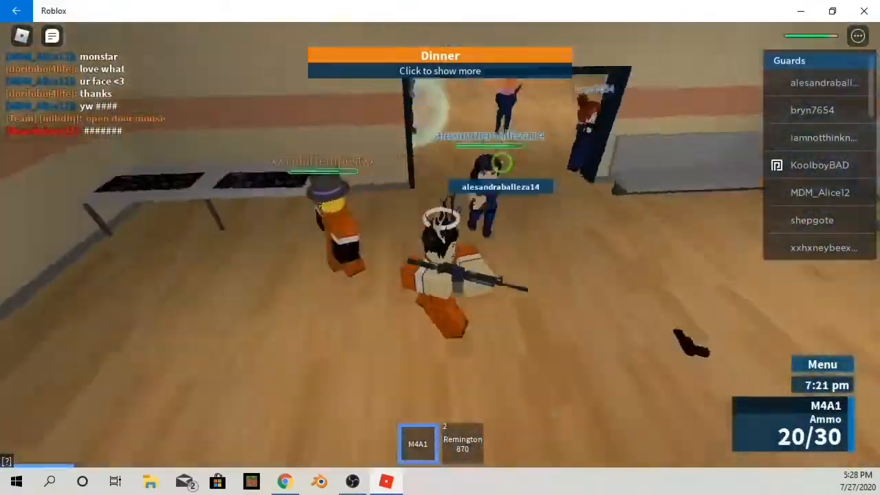
# Step: Switch from the M4A1 to the Remington 870 in the dinner hall
pyautogui.press('2')
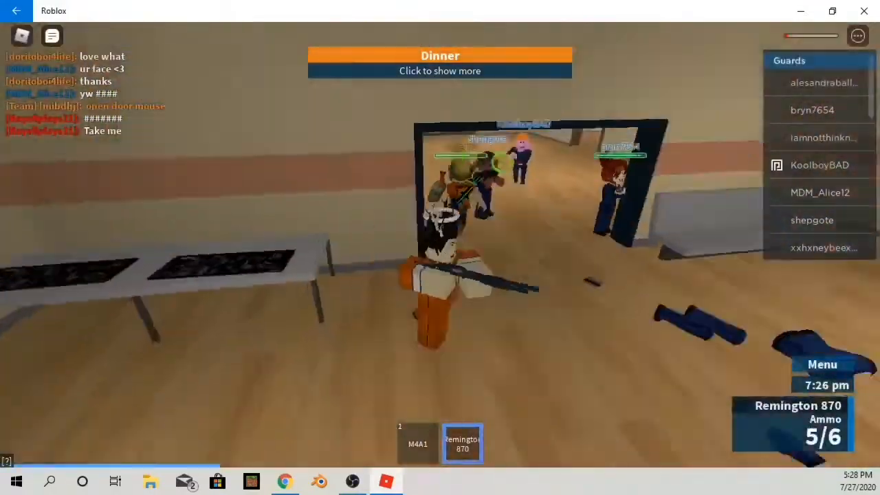